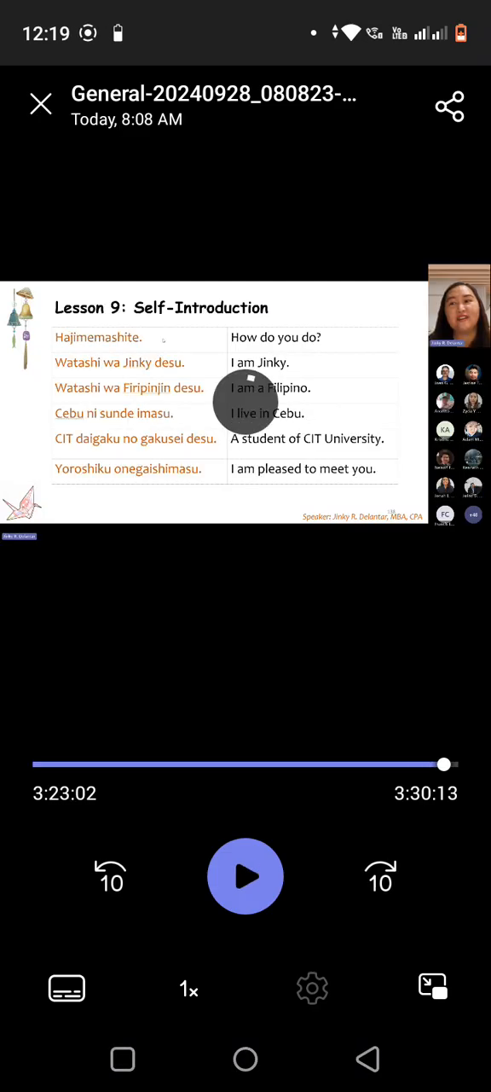
- Drag the progress bar back to the Quiz Time slide at about 3:13:16
left_click(246, 876)
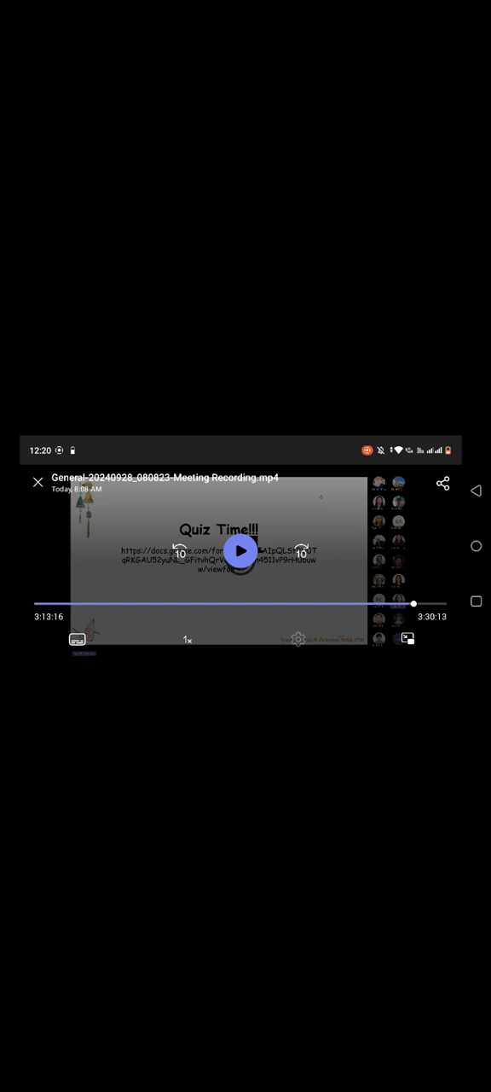
- Play, pause and resume at the Lesson 9 slide past 3:15, then hide the controls
left_click(240, 550)
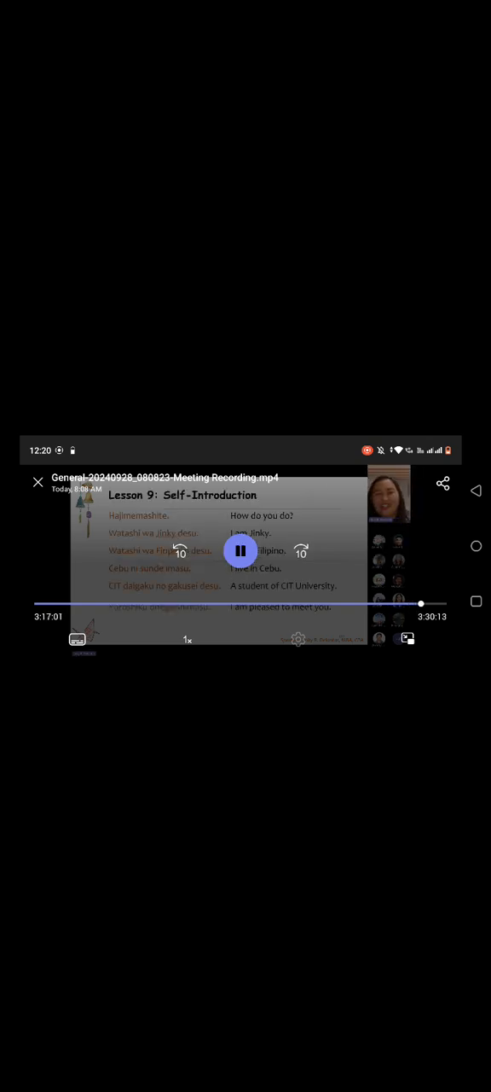
left_click(242, 550)
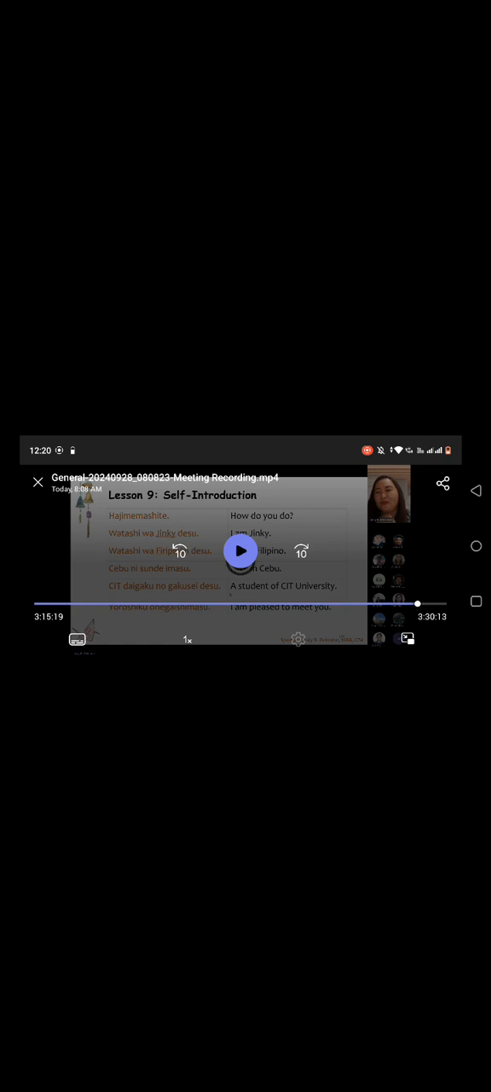
left_click(240, 550)
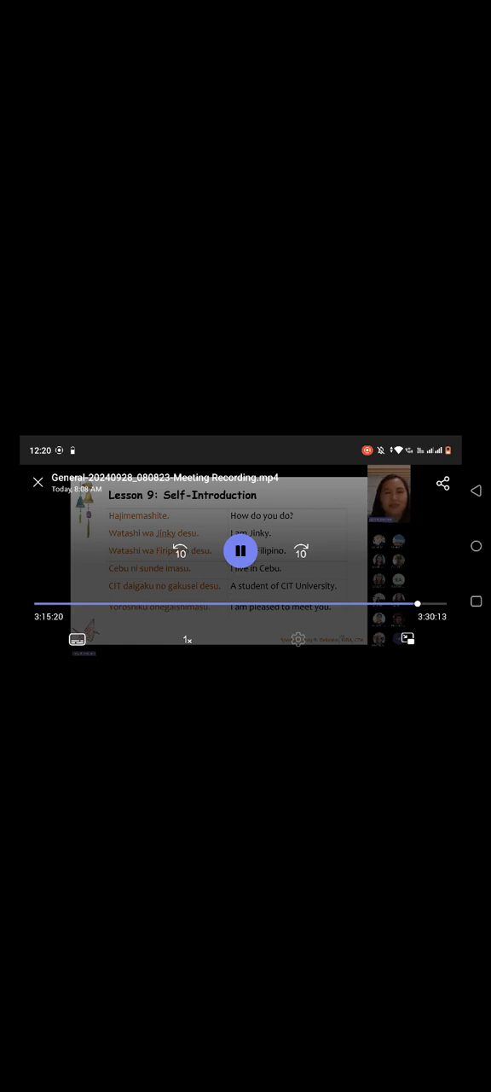
left_click(241, 550)
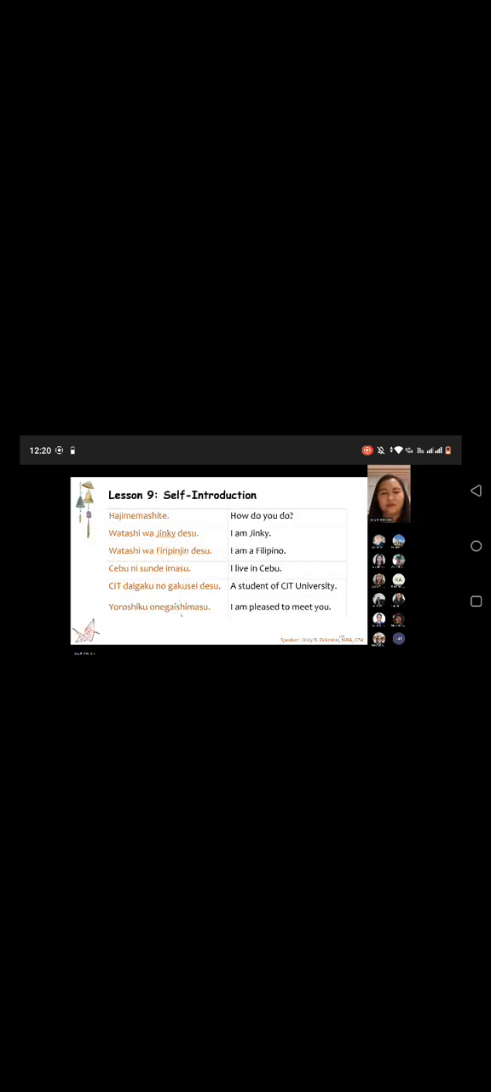